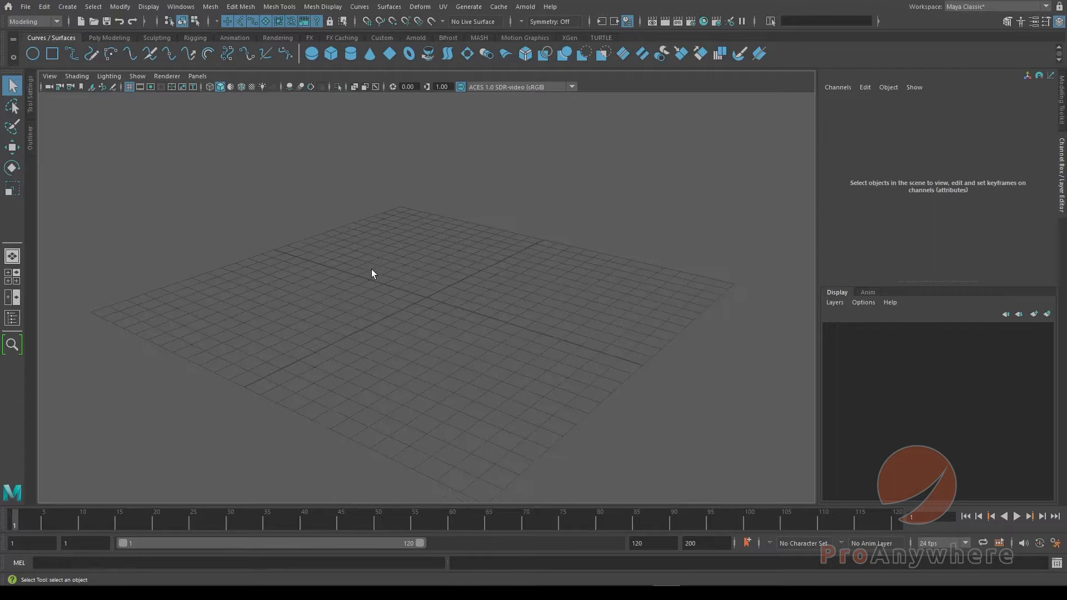
Create a polygon sphere from the Create menu's polygon primitives.
click(67, 7)
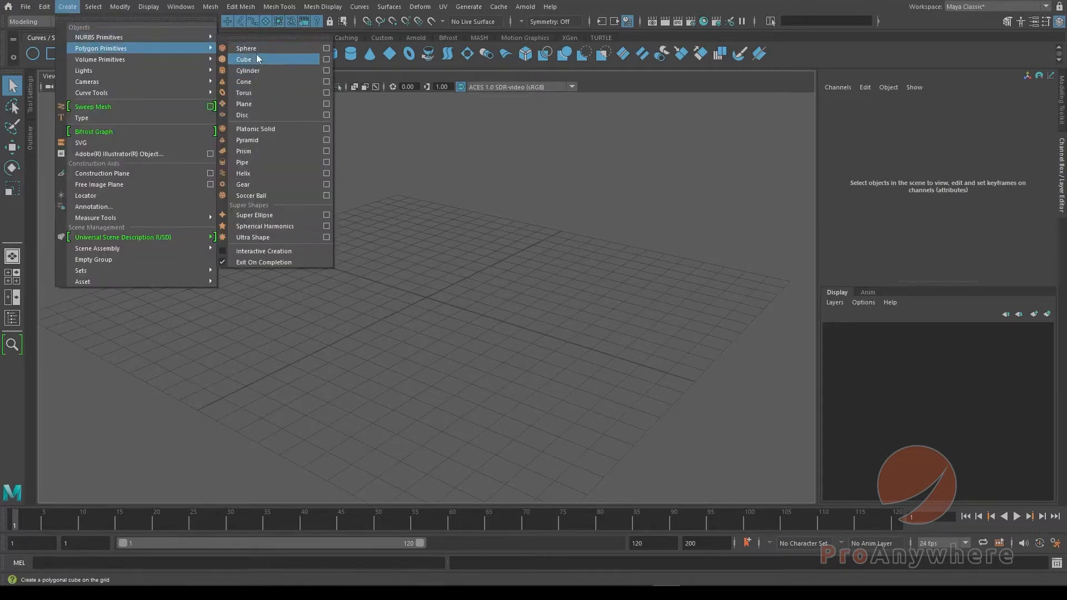
click(246, 49)
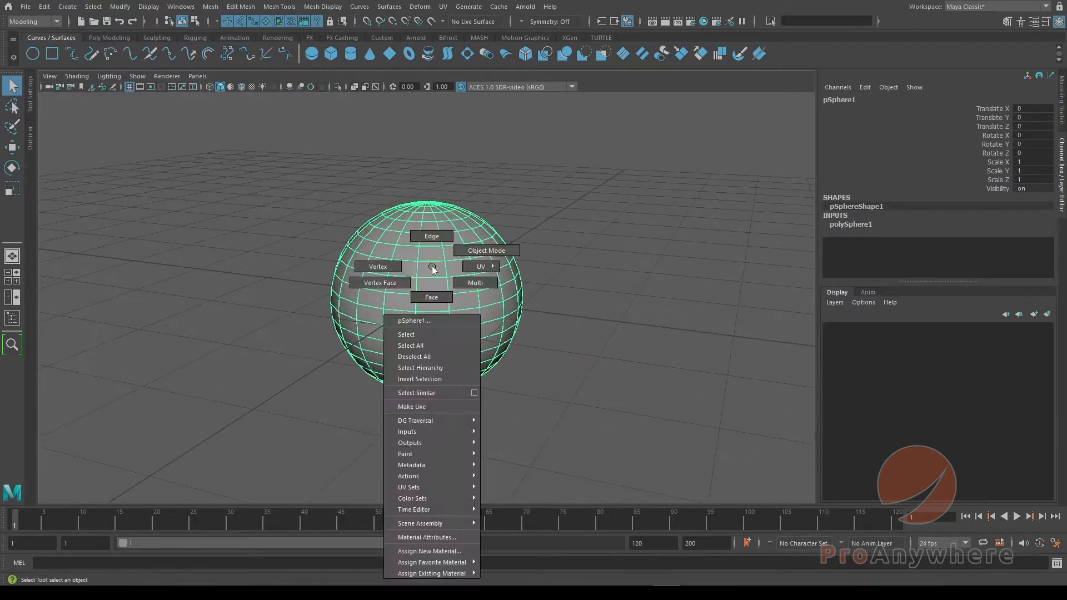
mouse_move(378, 267)
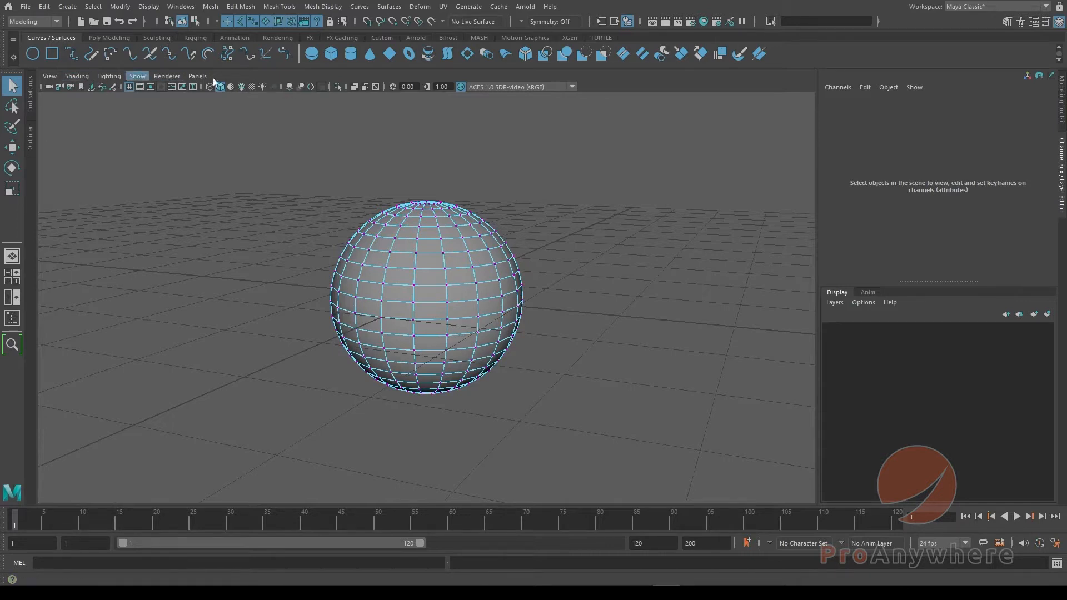
Marquee-deselect the sphere's vertices, orbit around it, and return it to Object Mode.
click(76, 76)
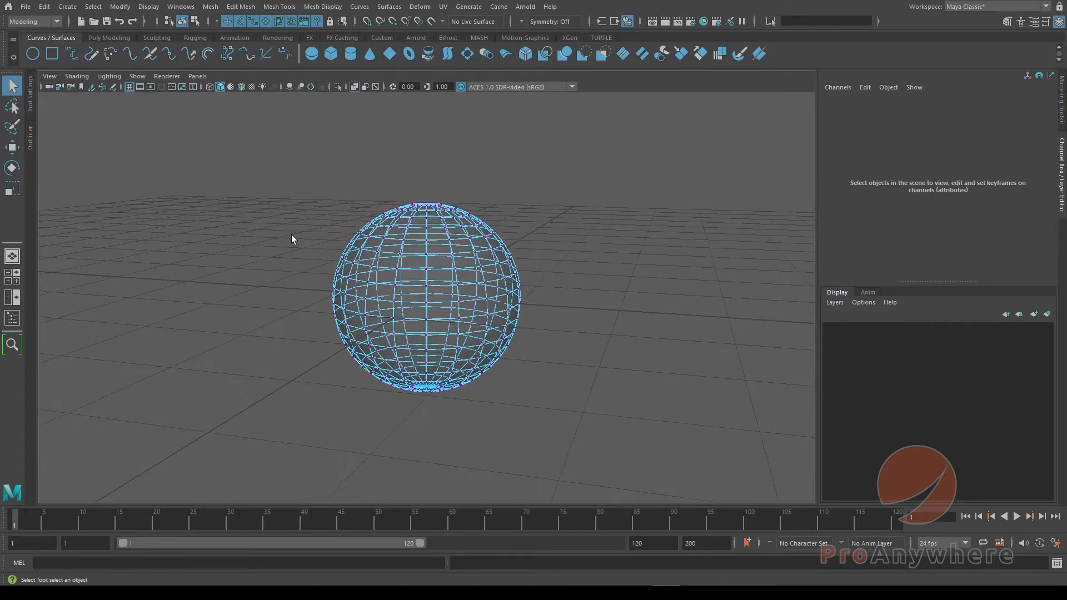
drag(293, 232, 313, 276)
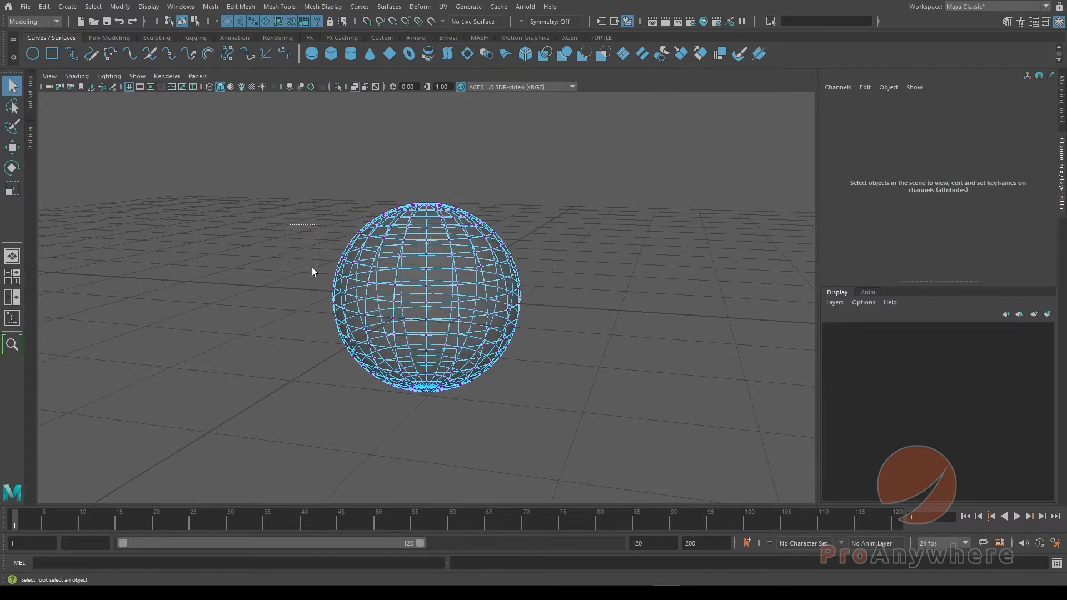
click(422, 303)
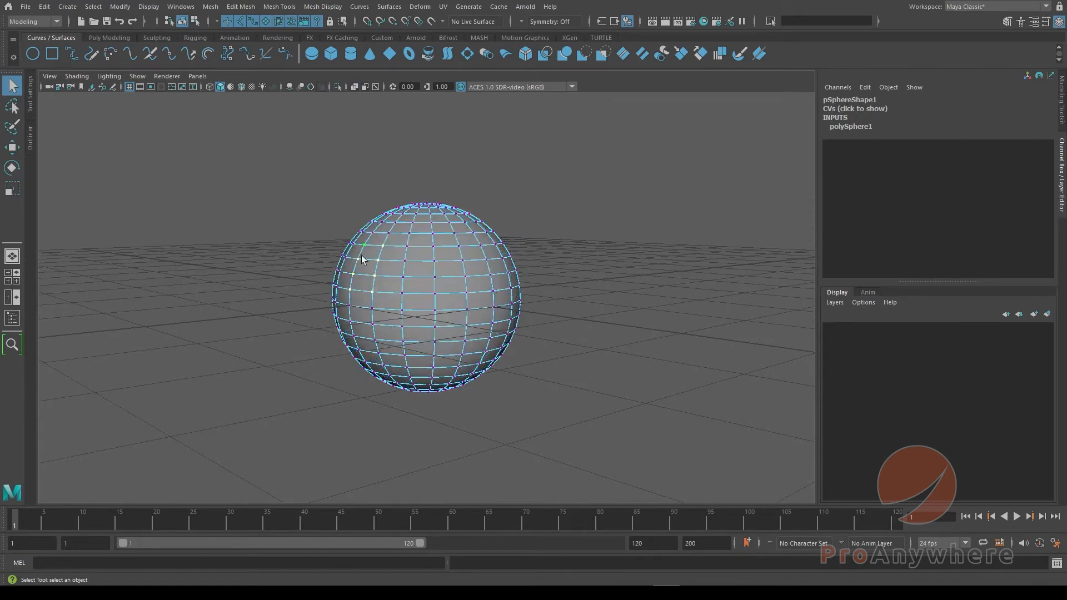
drag(361, 259, 446, 295)
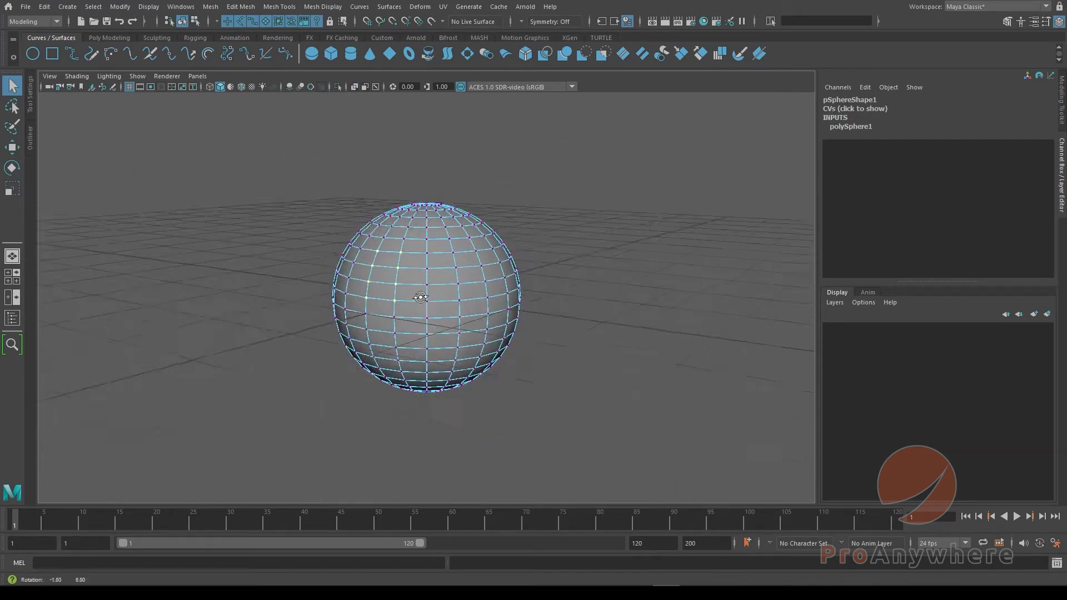
right_click(409, 282)
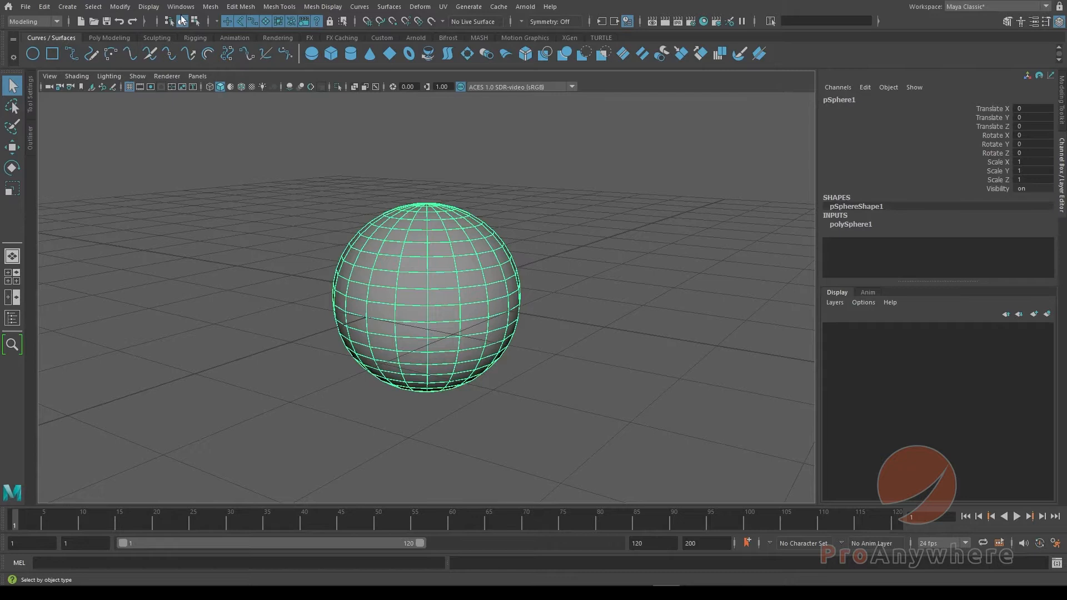
Bring up the Display menu's polygon options and reselect the sphere.
click(149, 6)
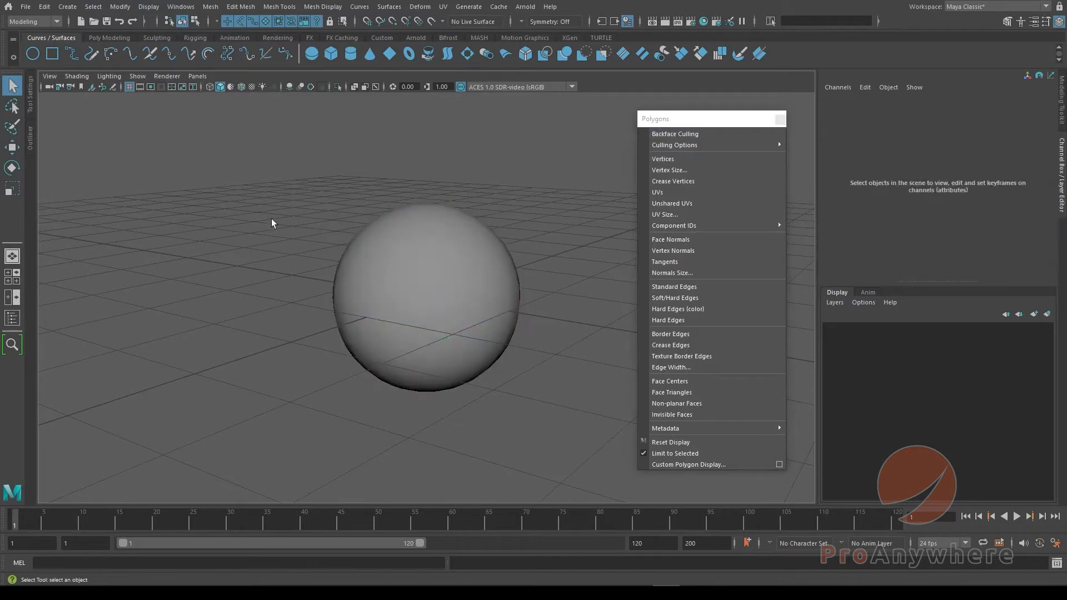
click(426, 300)
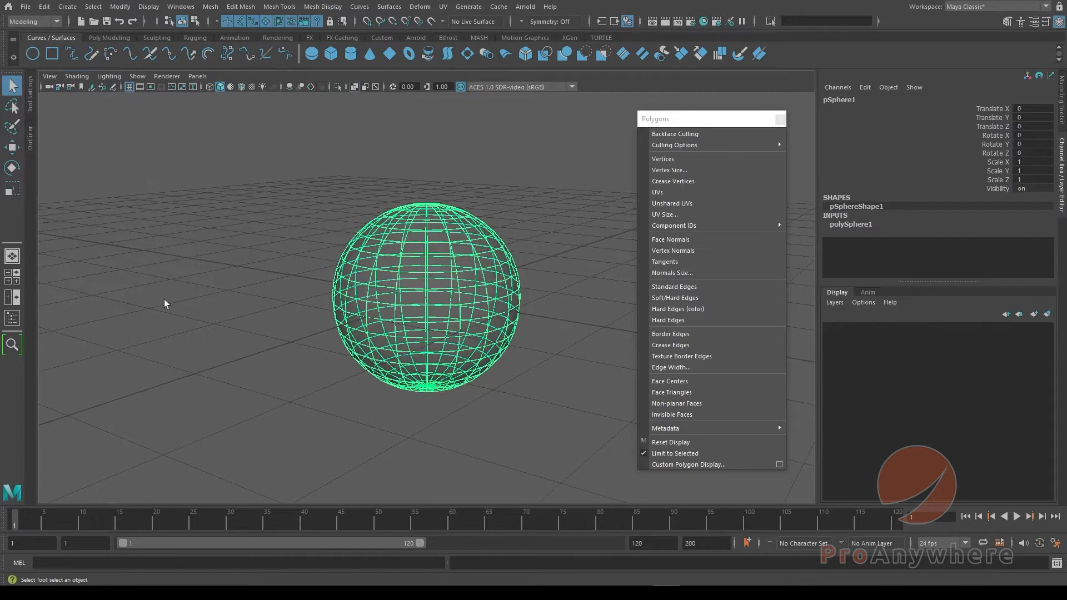
mouse_move(662, 158)
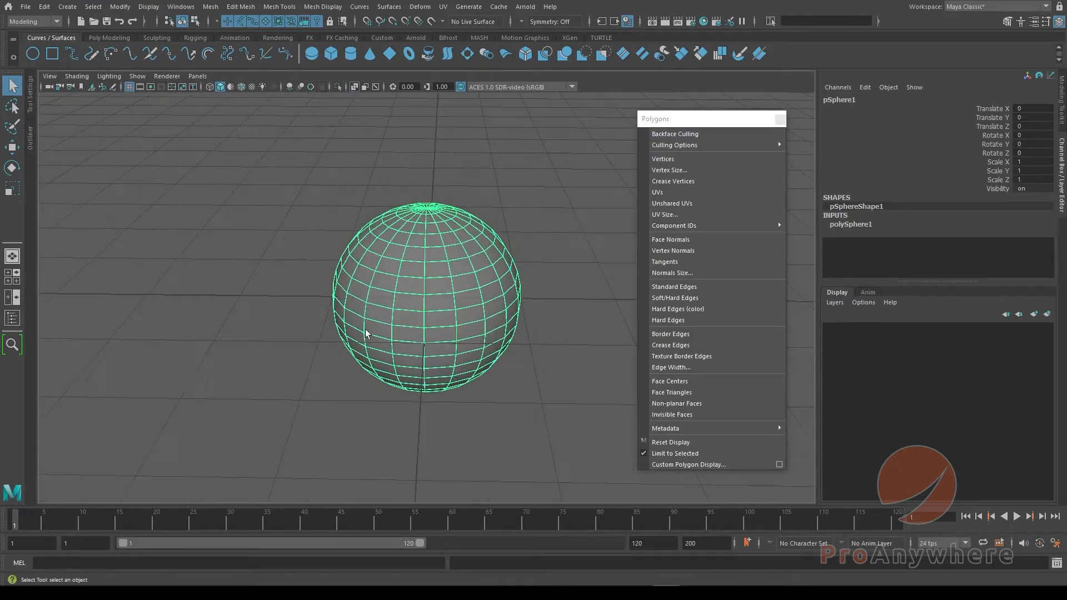
mouse_move(456, 230)
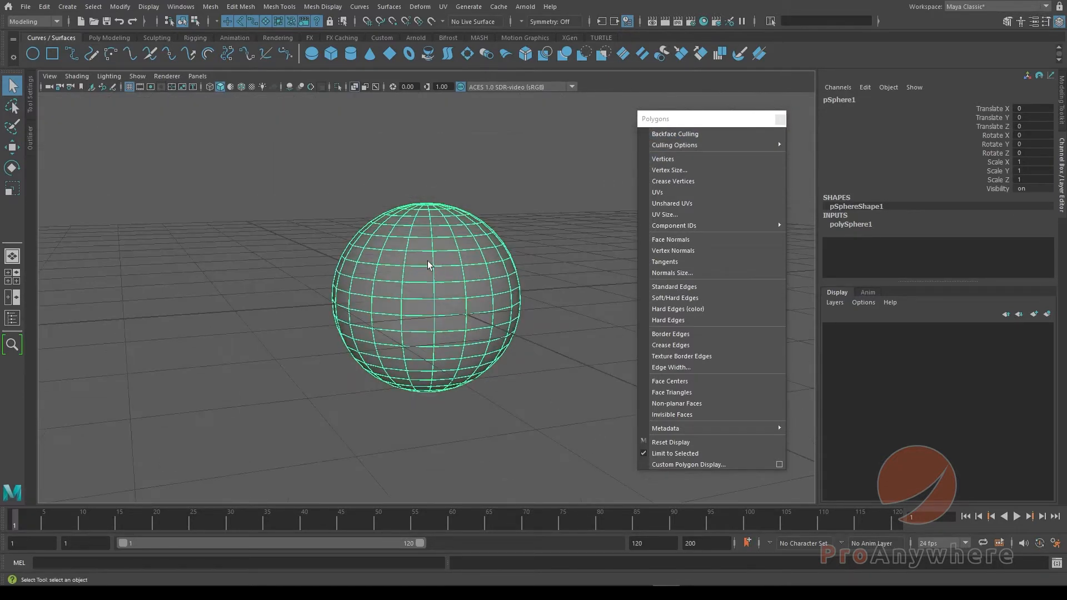
mouse_move(424, 288)
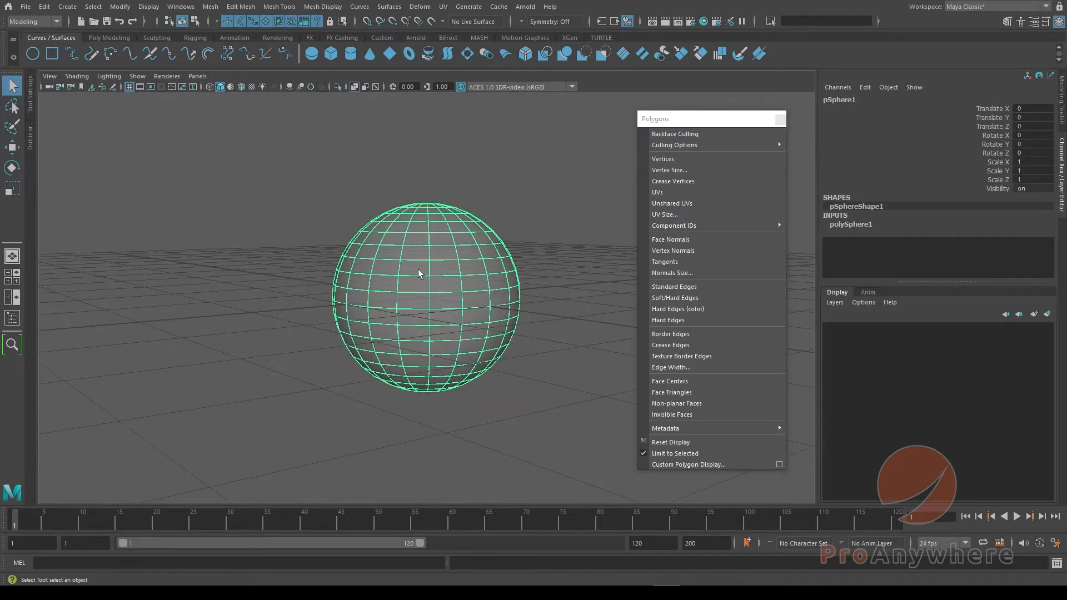
Put the sphere in vertex mode and marquee-select a band of its vertices.
right_click(418, 273)
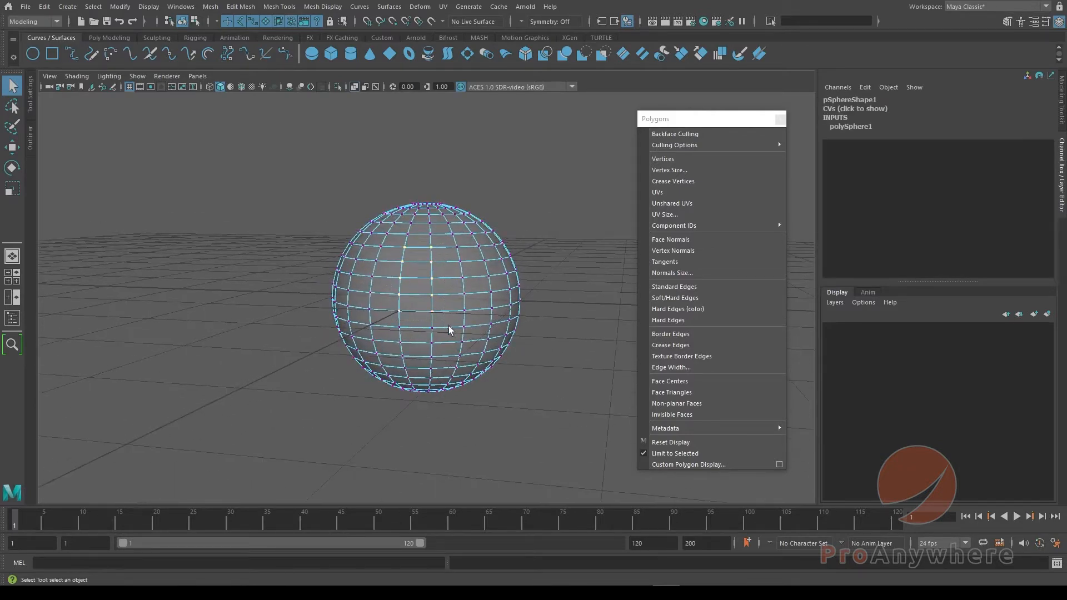
drag(449, 330, 253, 330)
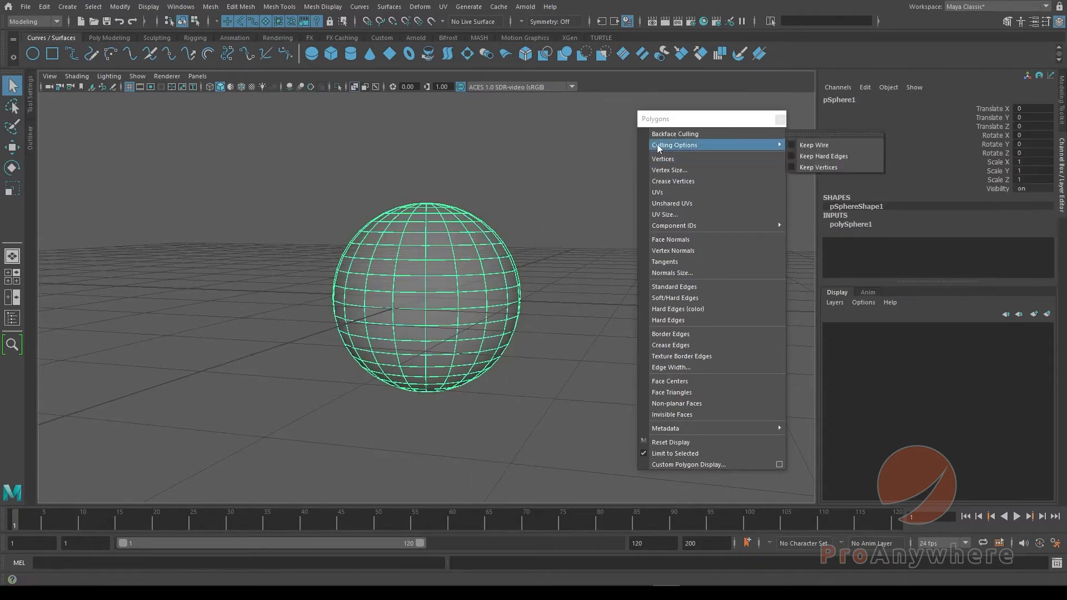
mouse_move(675, 134)
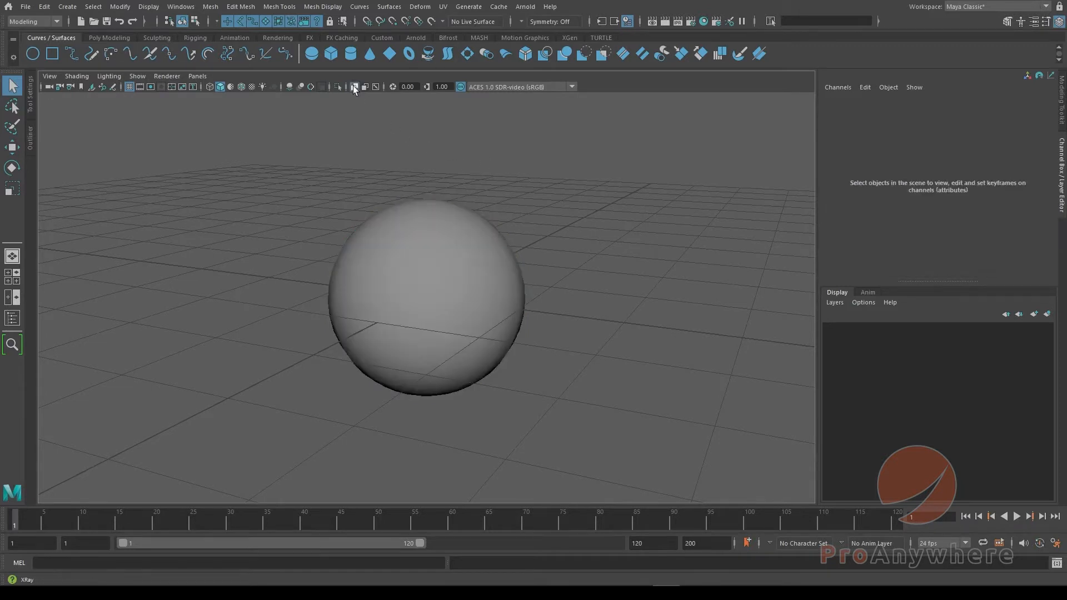
Toggle the wireframe-on-shaded overlay, then open the sphere's component marking menu.
click(76, 76)
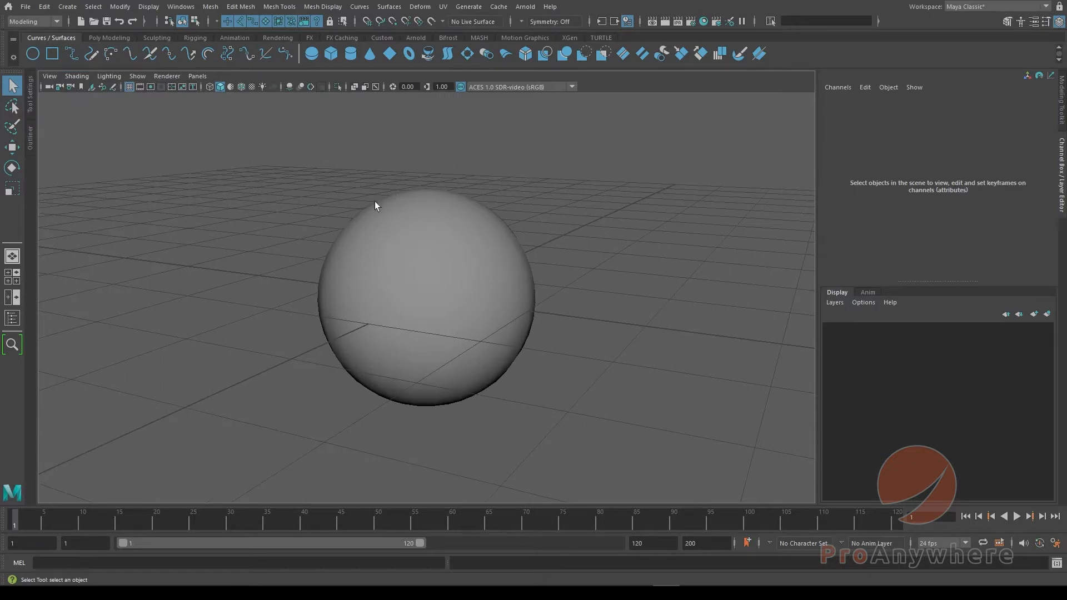
click(76, 76)
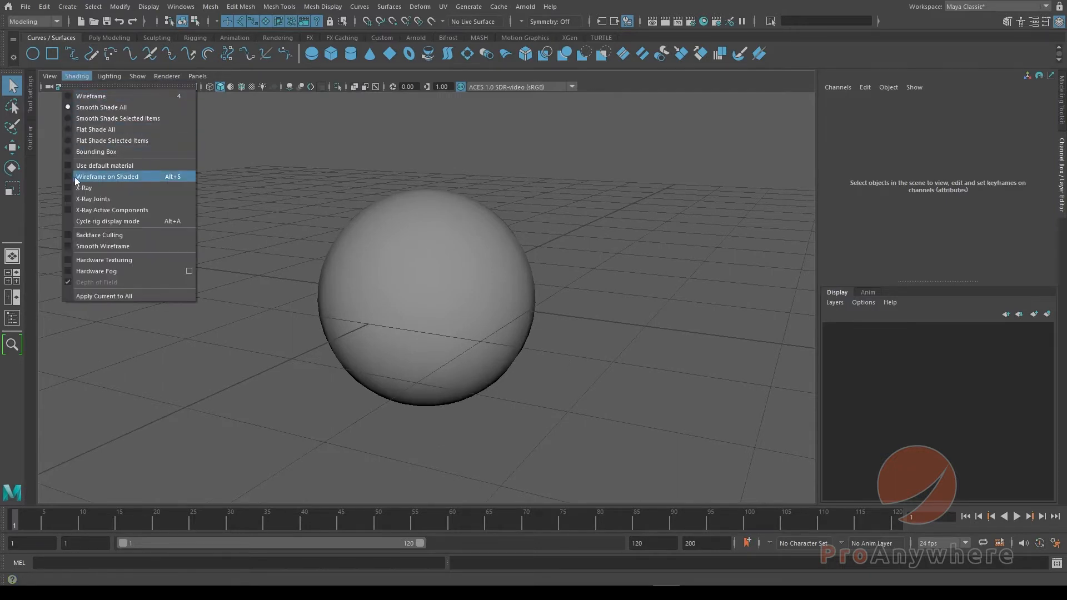
click(107, 177)
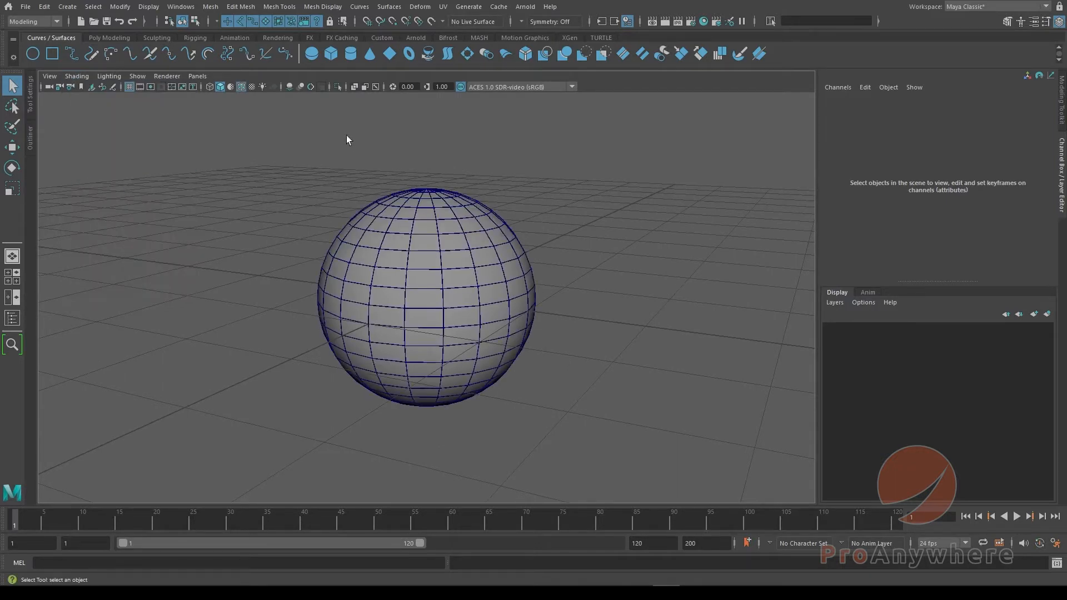
click(240, 87)
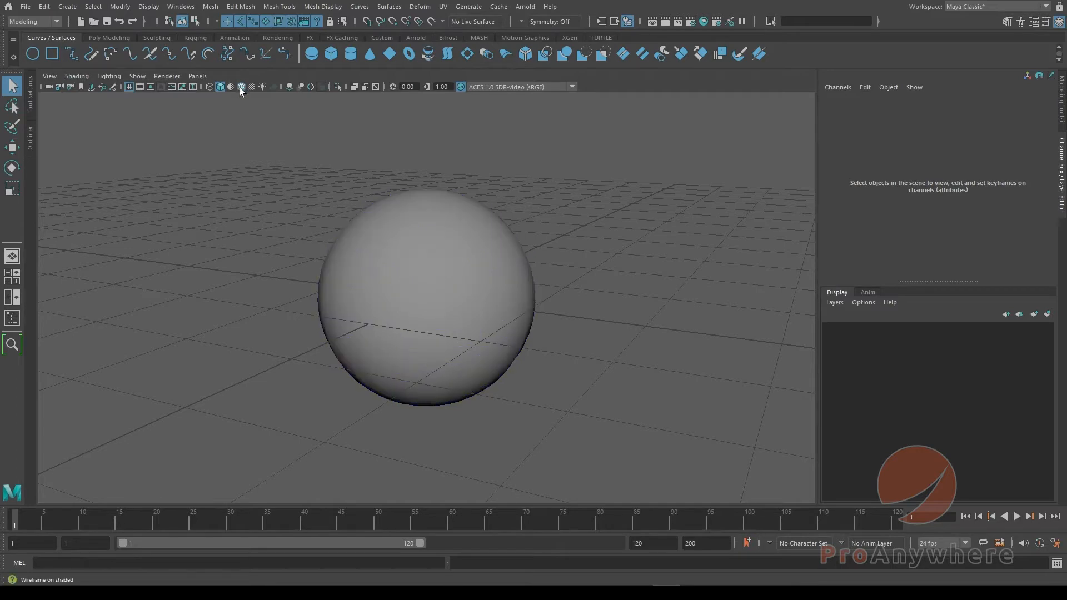
click(240, 86)
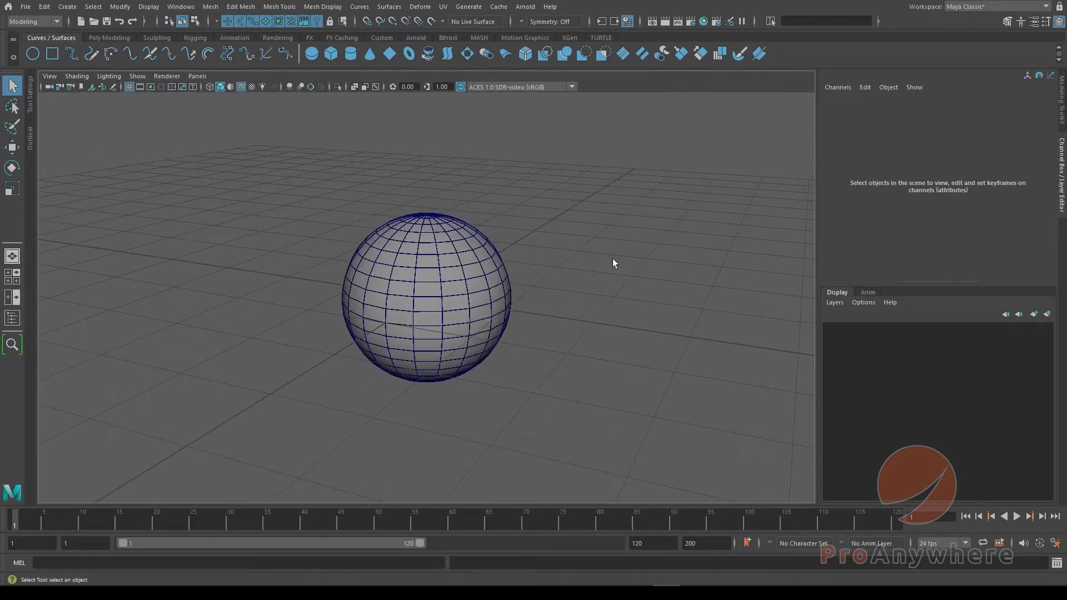
drag(613, 264, 510, 384)
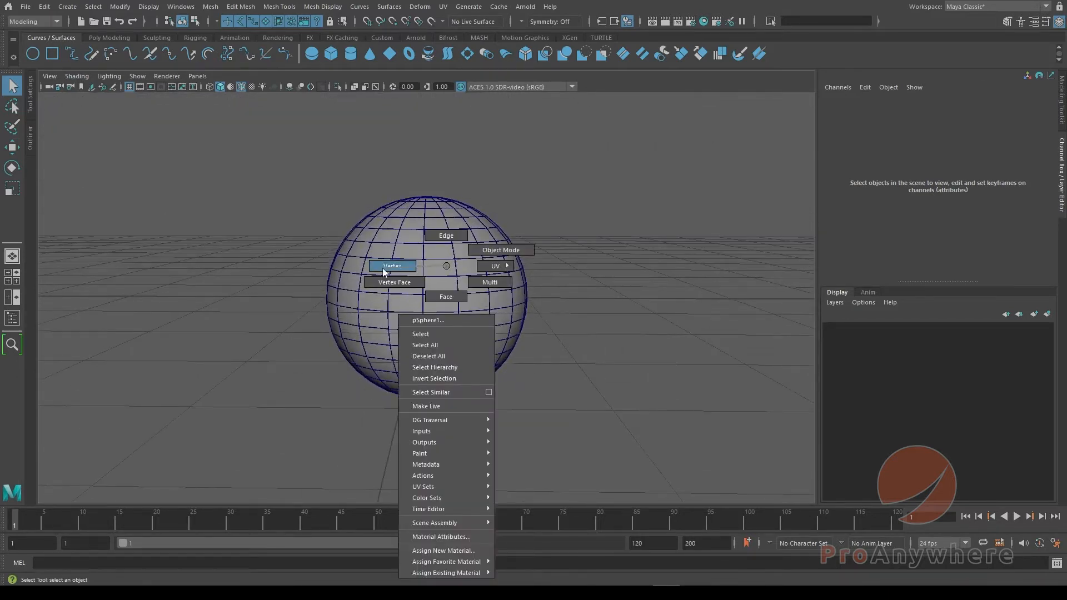
View the sphere in vertex mode, orbit to a side-on angle, then return to Object Mode.
click(391, 266)
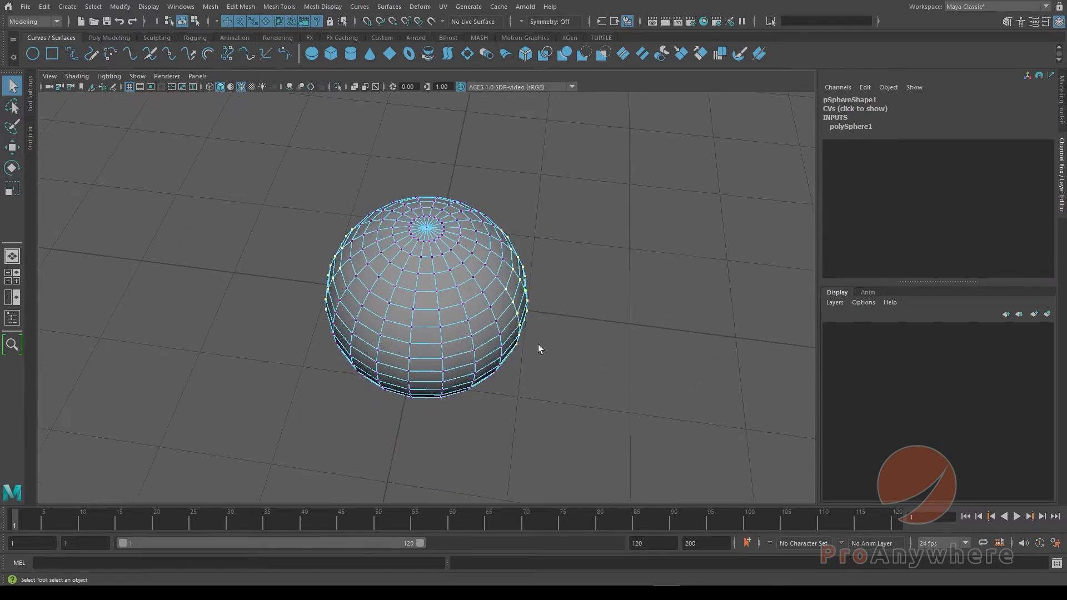
drag(538, 349, 463, 325)
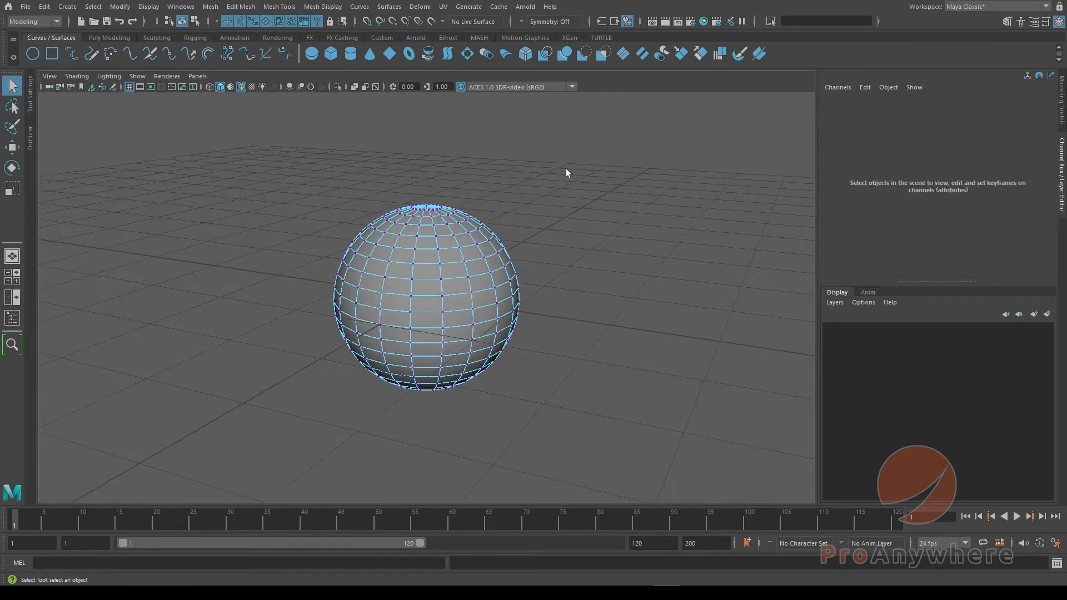
right_click(435, 268)
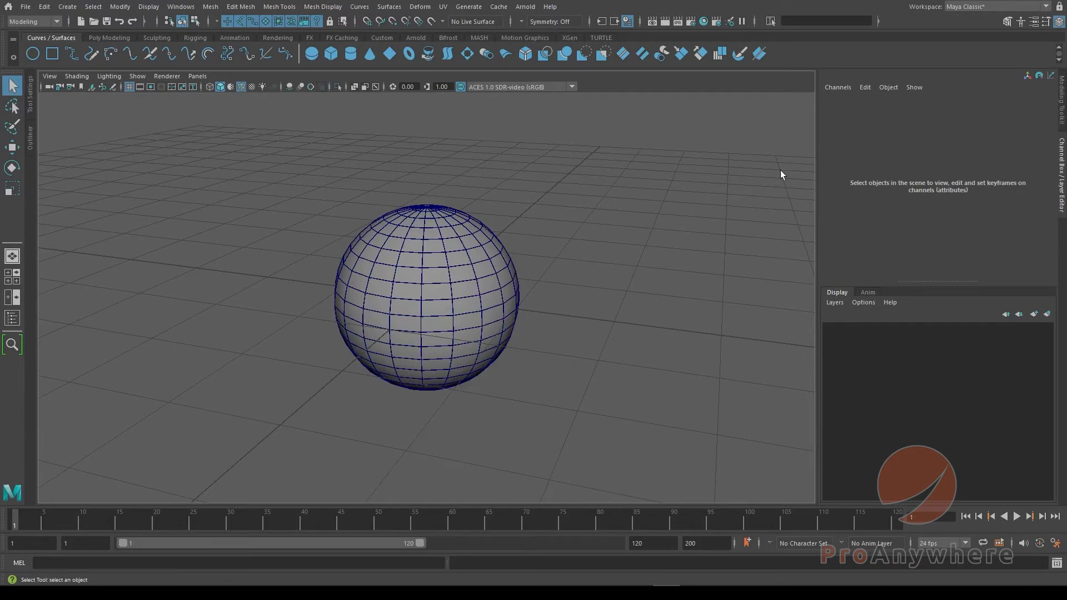
mouse_move(1046, 27)
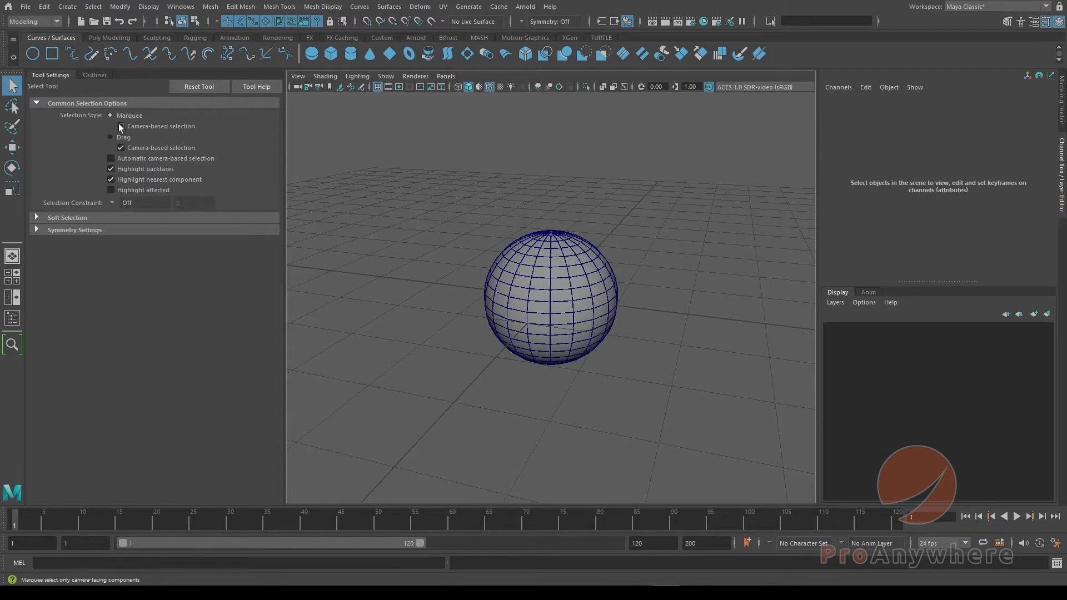
click(121, 127)
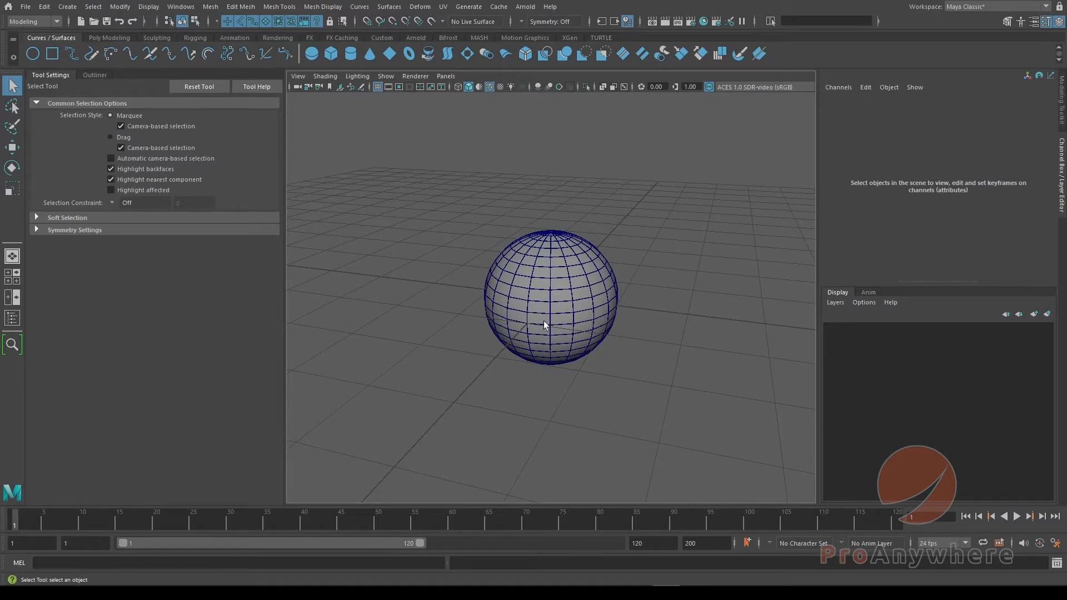
mouse_move(542, 286)
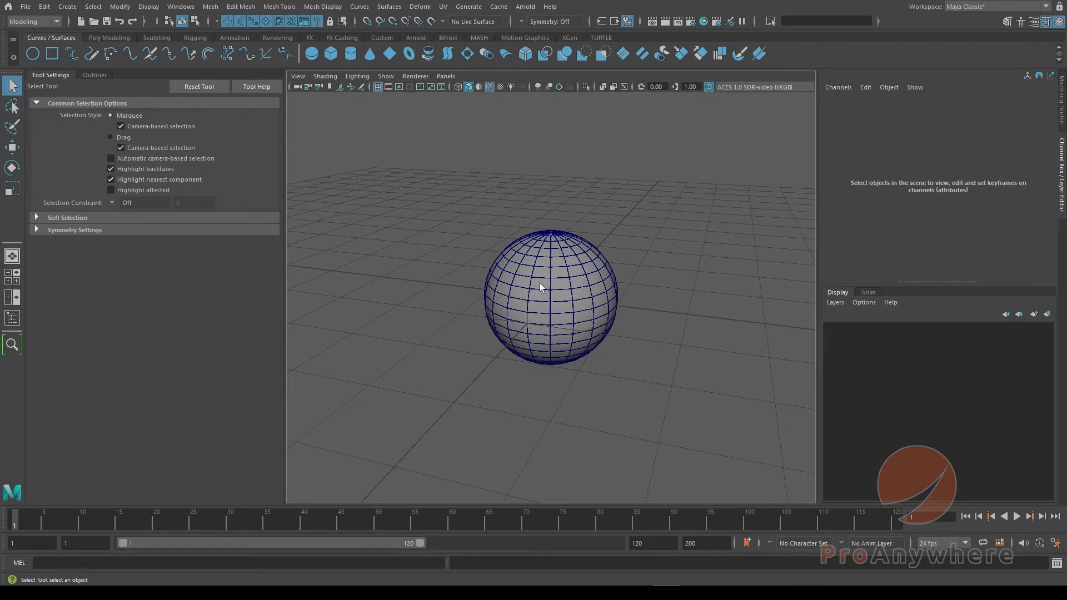
right_click(541, 287)
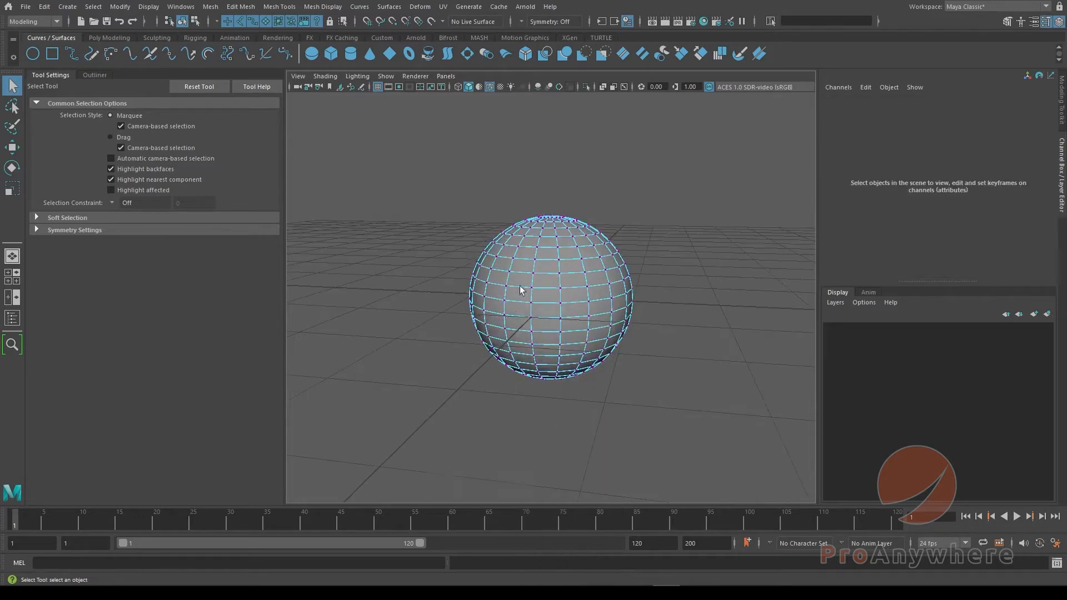
click(521, 290)
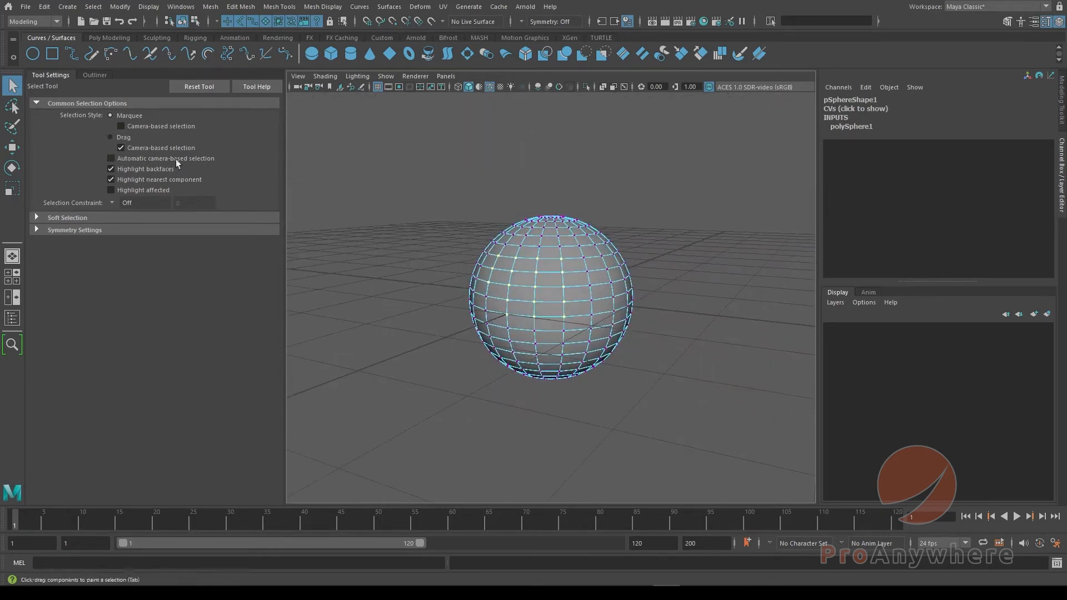
click(121, 126)
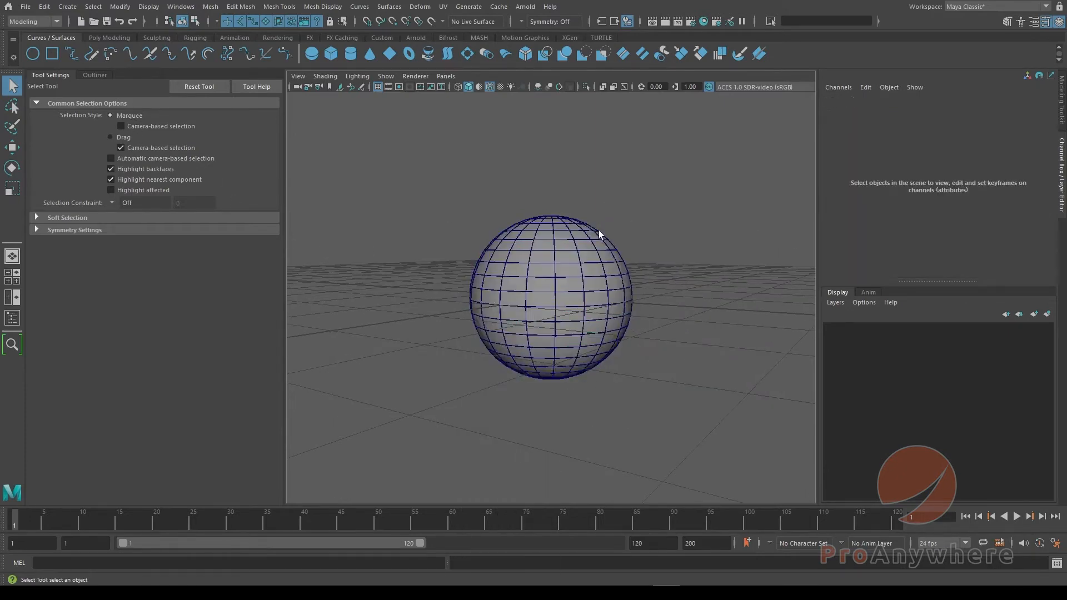
In vertex mode, set Selection Style to Drag, paint vertices, and disable Camera-based selection.
click(551, 299)
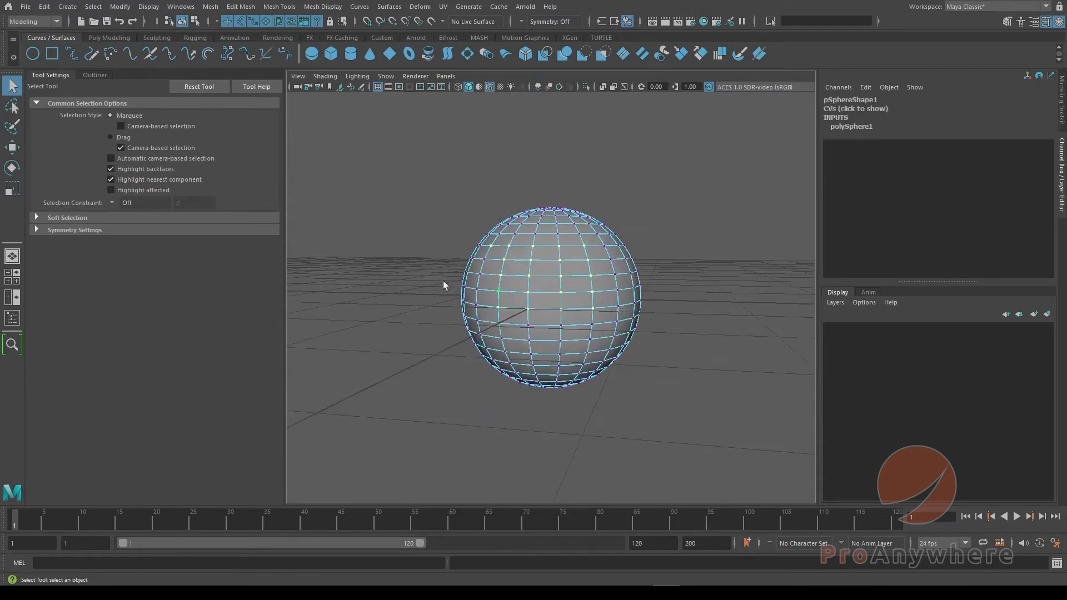
click(110, 136)
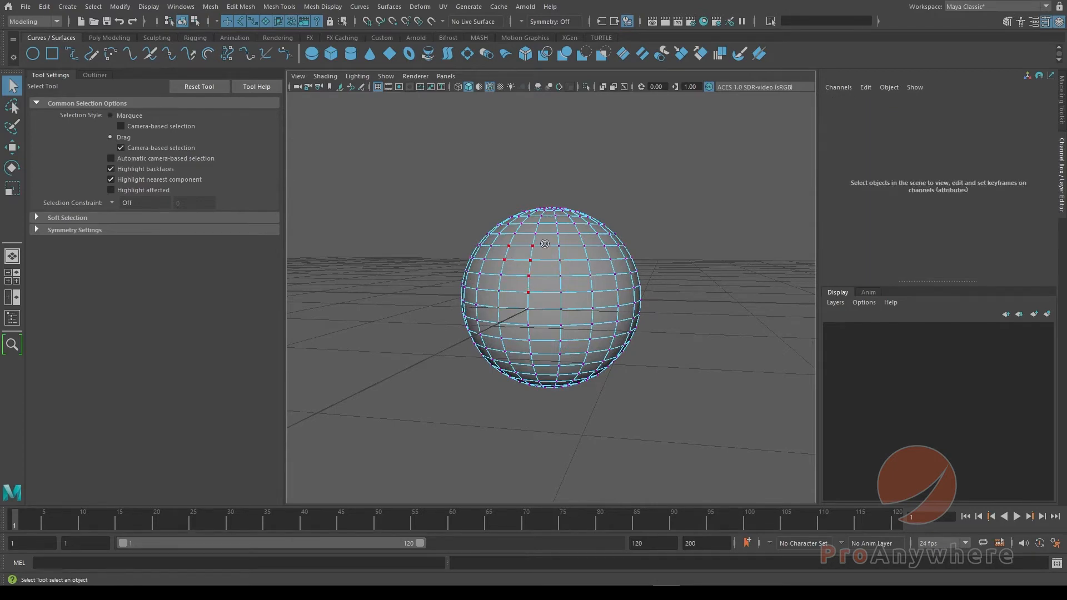
drag(545, 246, 606, 347)
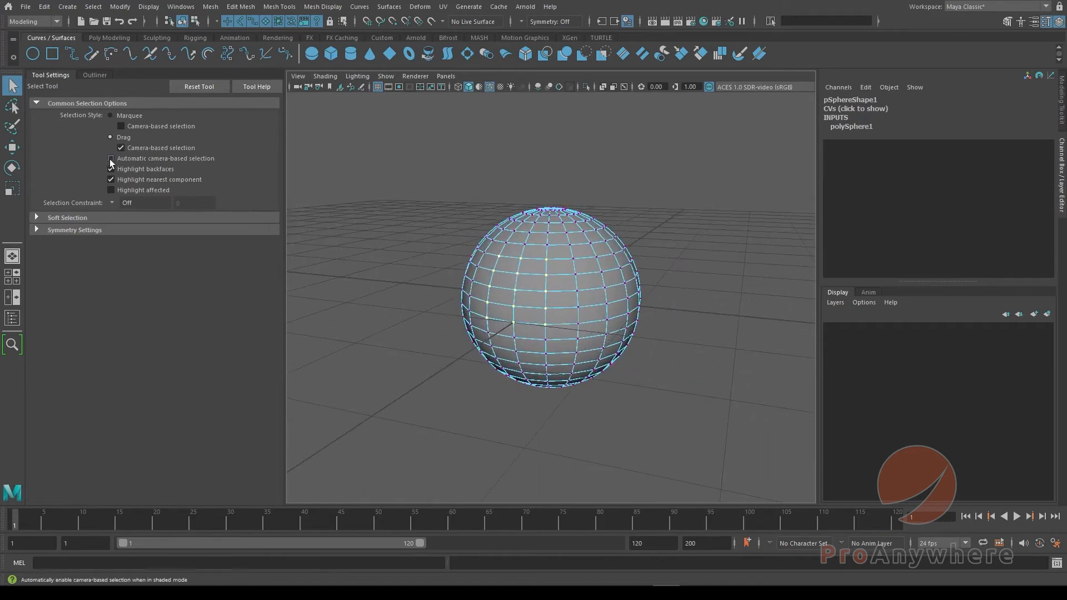
click(121, 148)
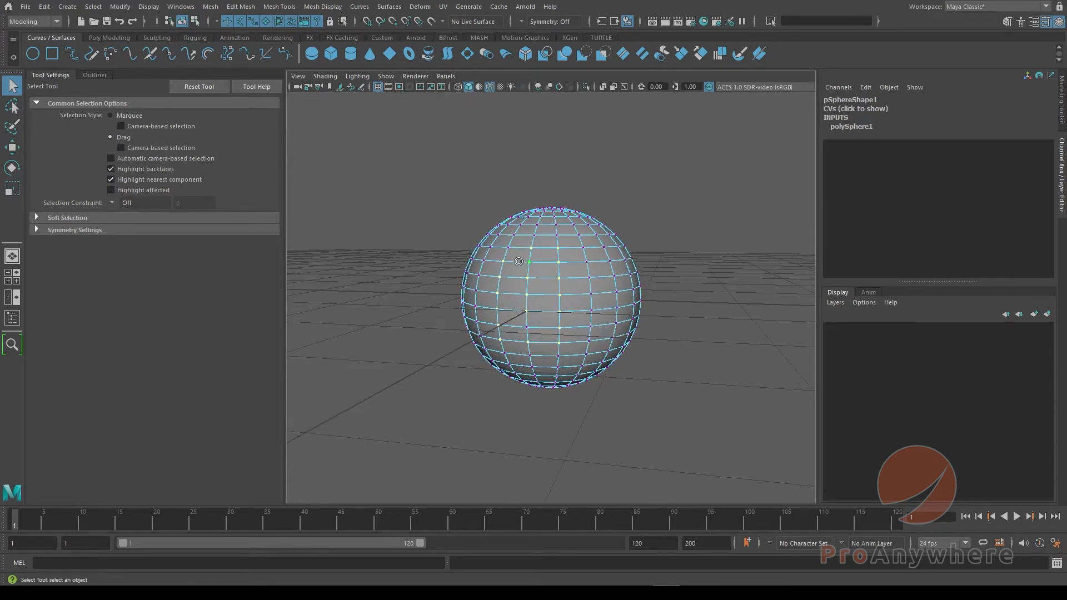
Test drag-painting vertices in wireframe view (4), then return to shaded display (5).
key(4)
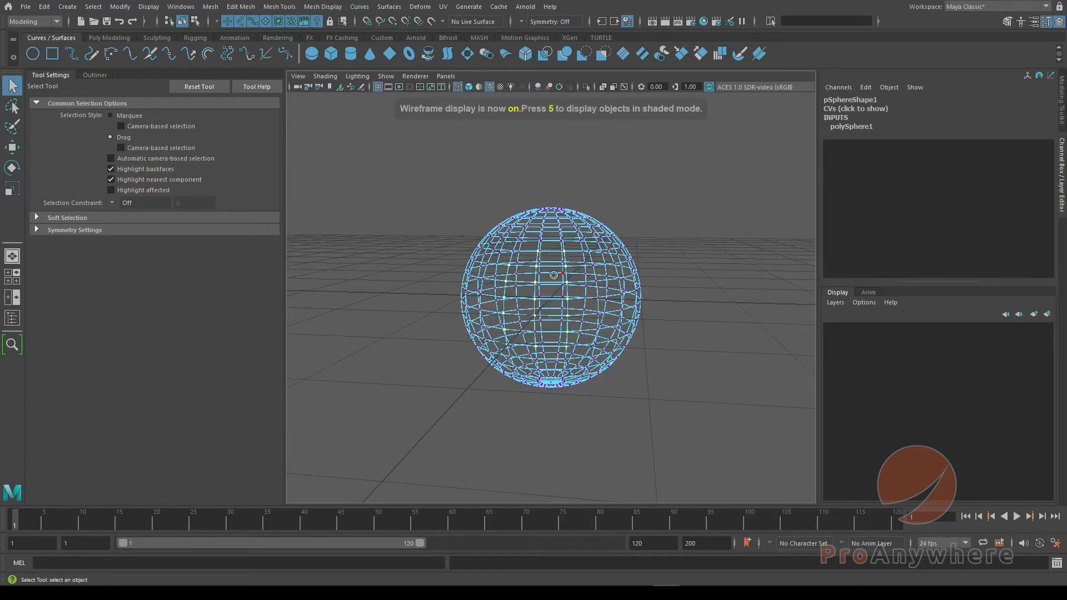
drag(554, 275, 579, 343)
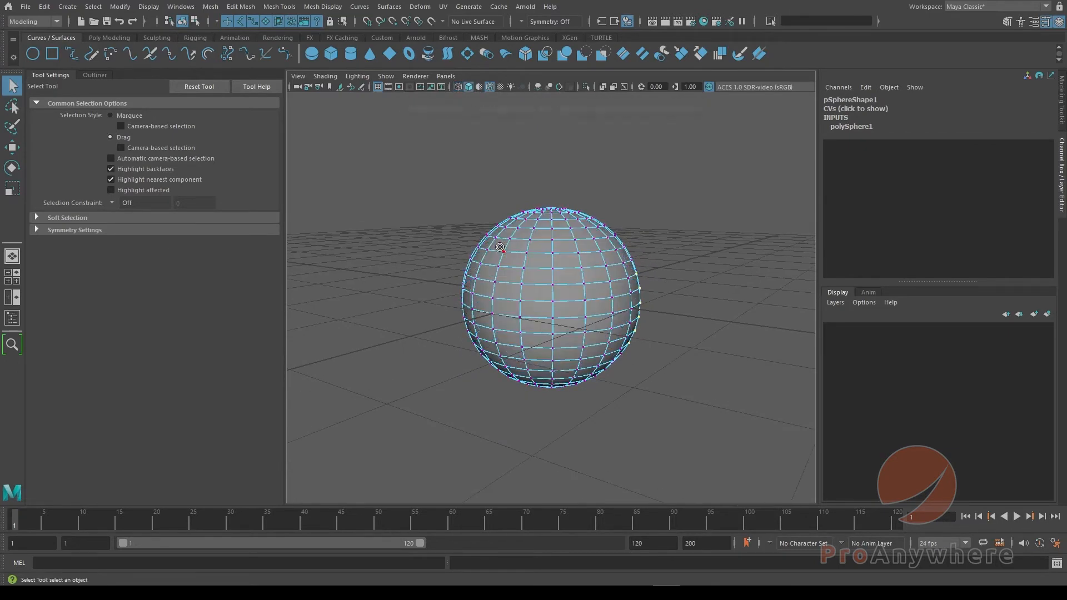
key(5)
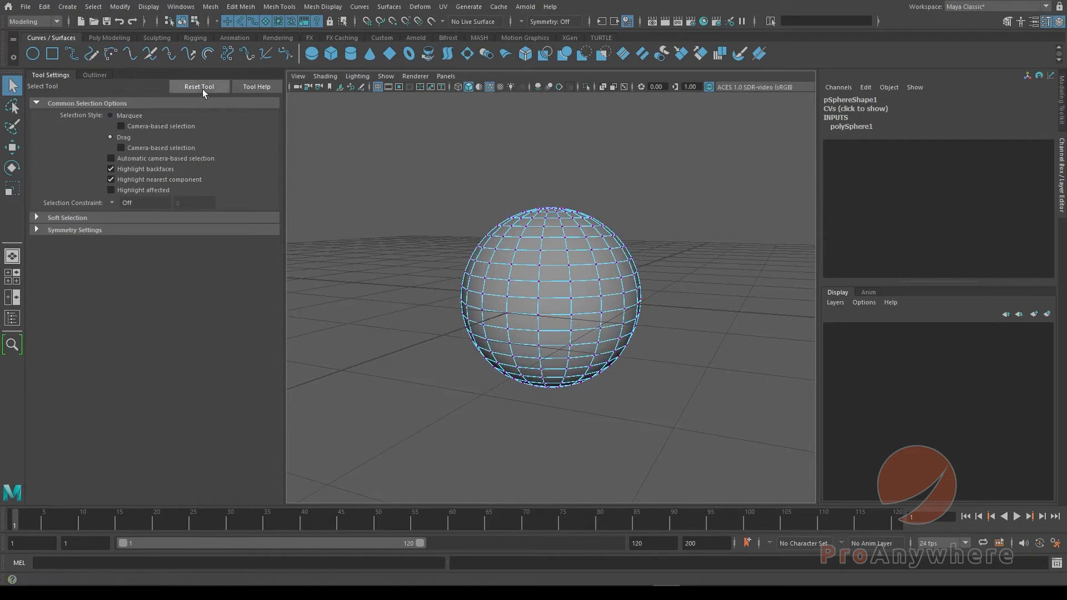
Reset the Select Tool and enable Camera-based selection for Drag and Marquee.
click(199, 86)
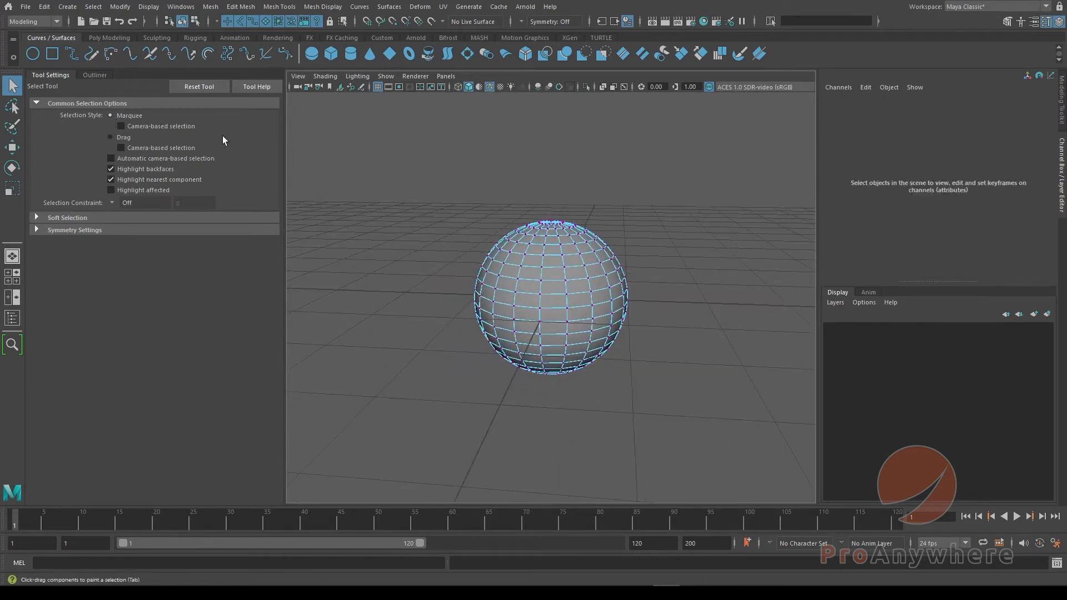
click(116, 149)
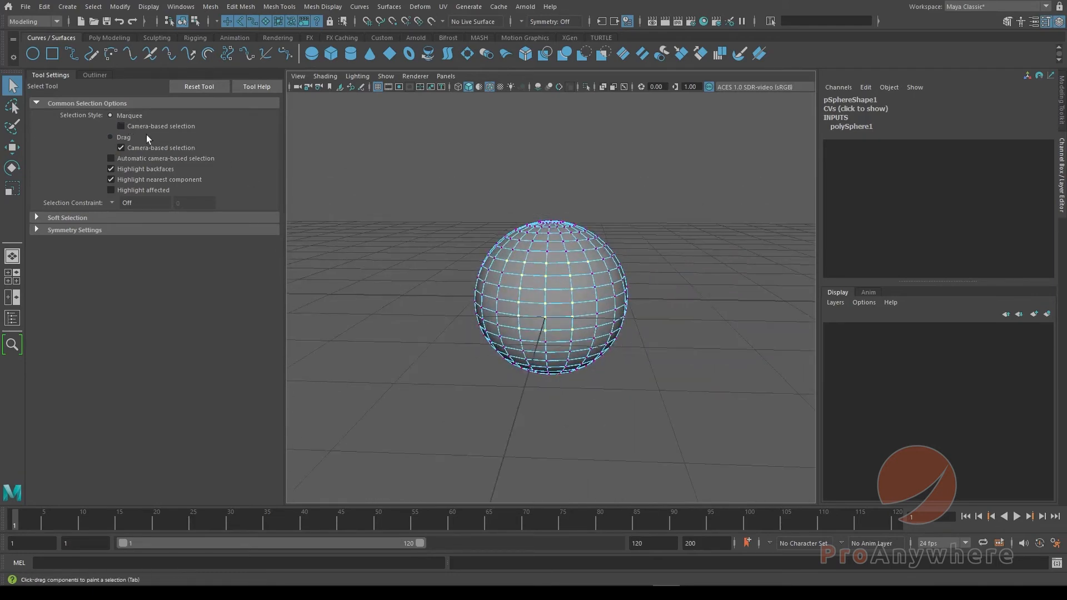
drag(507, 258, 569, 320)
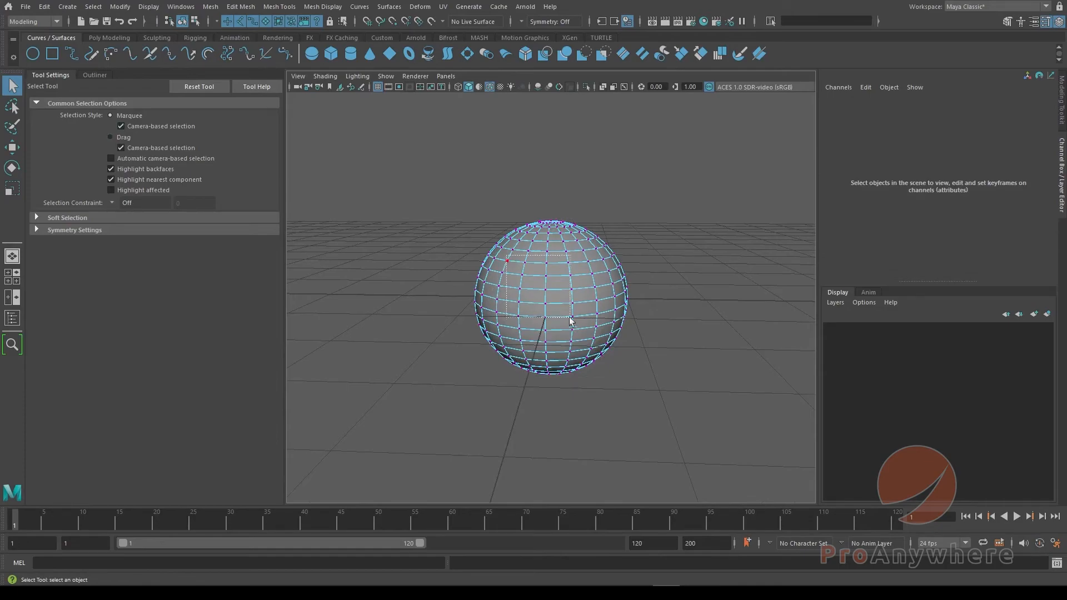